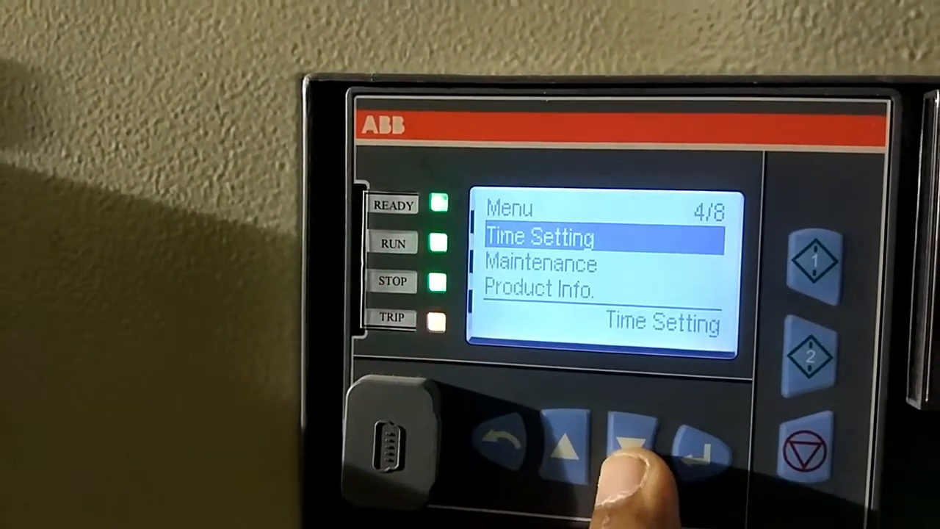
Step: Reach the Enter Password screen from the main menu and enter the masked password
click(632, 441)
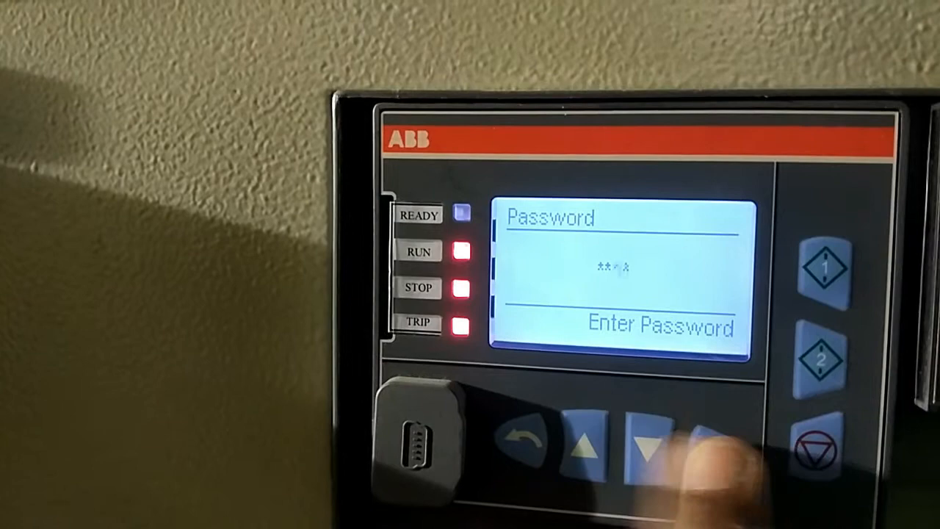
Step: Confirm the password to show Operator Panel settings TripAlarmPwOn, StartPwOn, StopPwOn, all OFF
click(673, 455)
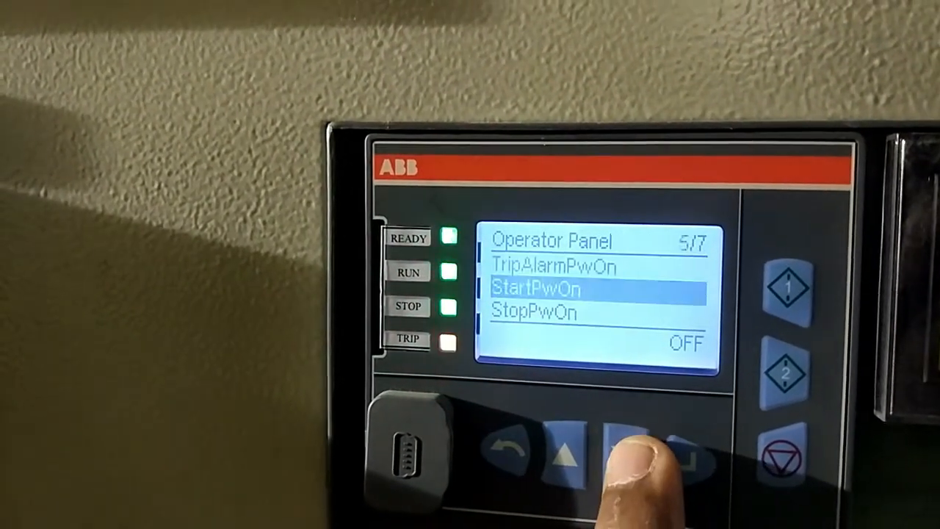